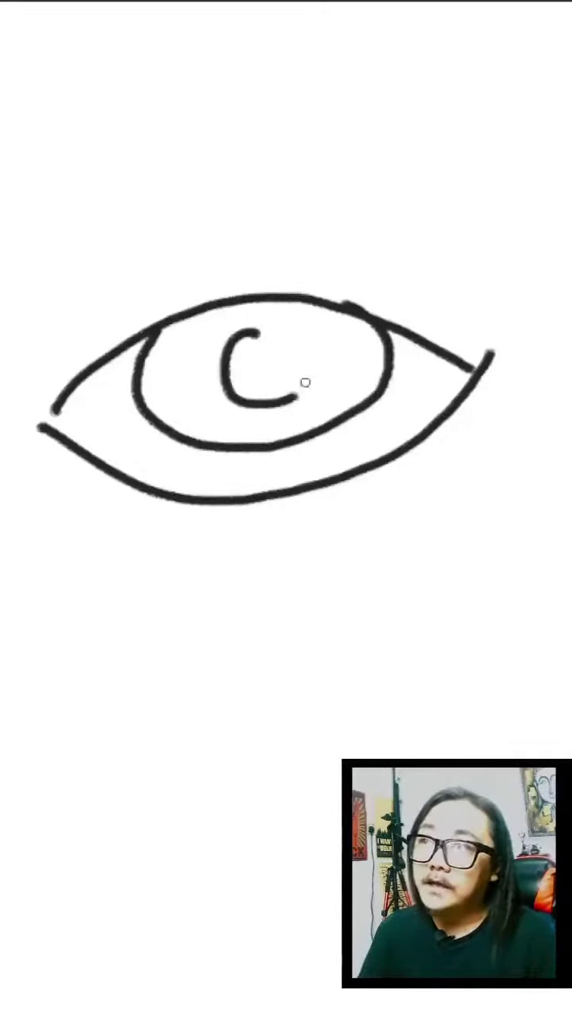
Draw a final brush stroke completing the eye outline and pupil.
{"action": "left_click_drag", "start_coordinate": [255, 350], "coordinate": [271, 389]}
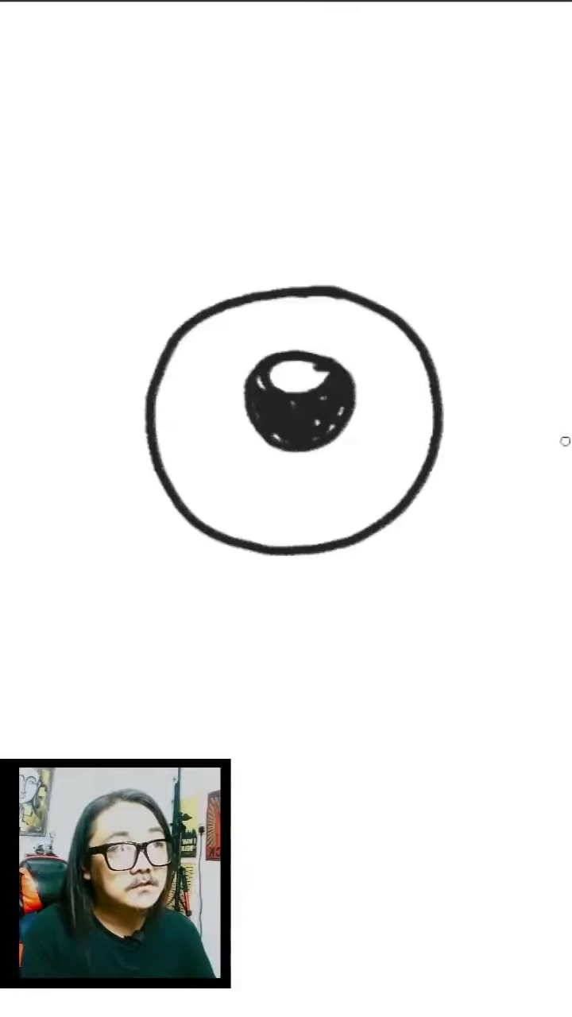
Sweep a long curved eyelid stroke across the big eyeball circle.
{"action": "left_click_drag", "start_coordinate": [10, 361], "coordinate": [557, 445]}
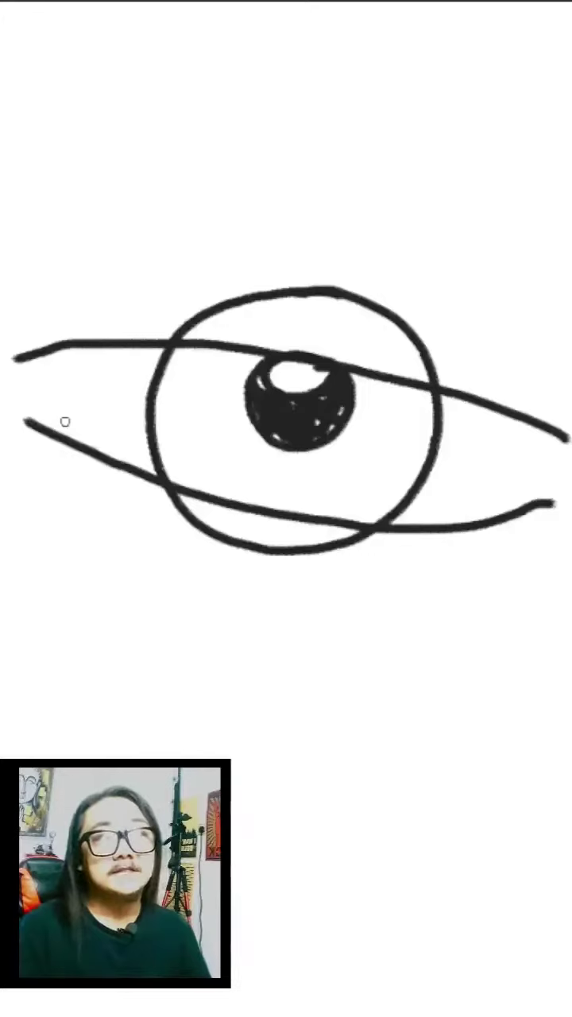
{"action": "mouse_move", "coordinate": [364, 451]}
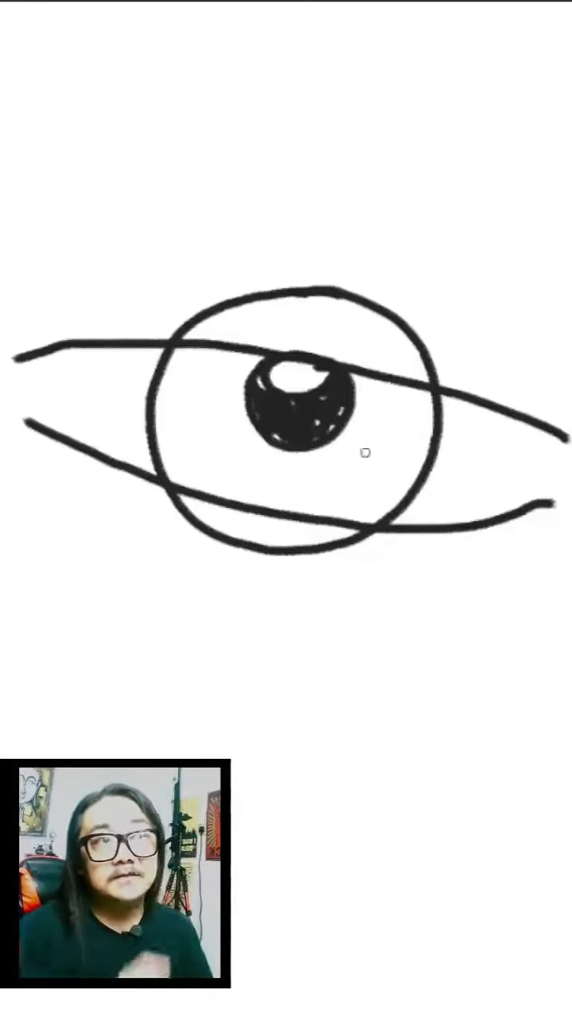